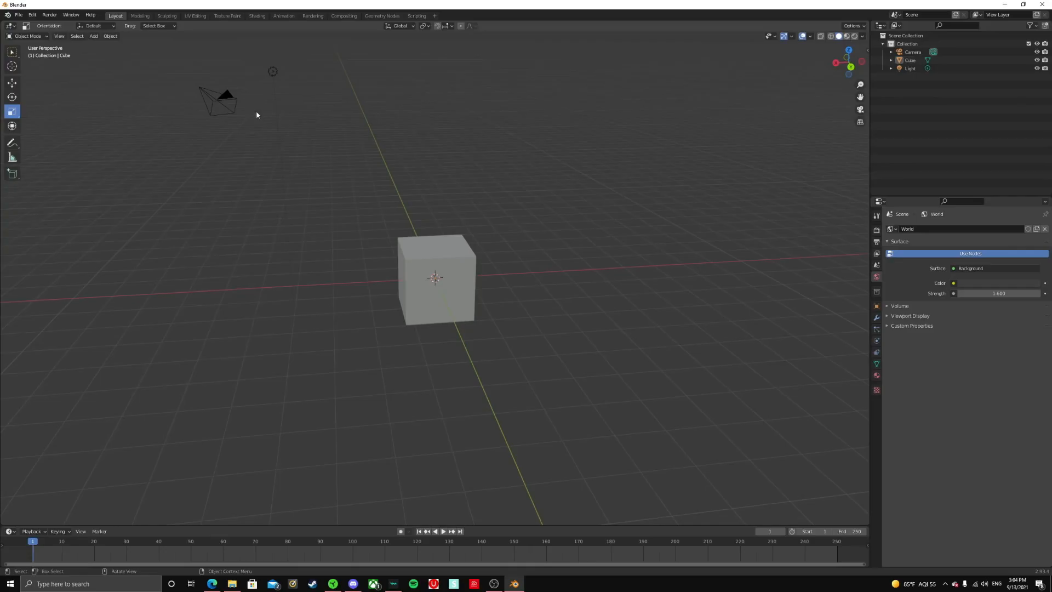
Close the startup scene, choosing Don't Save to discard its changes
{"action": "left_click", "coordinate": [435, 277]}
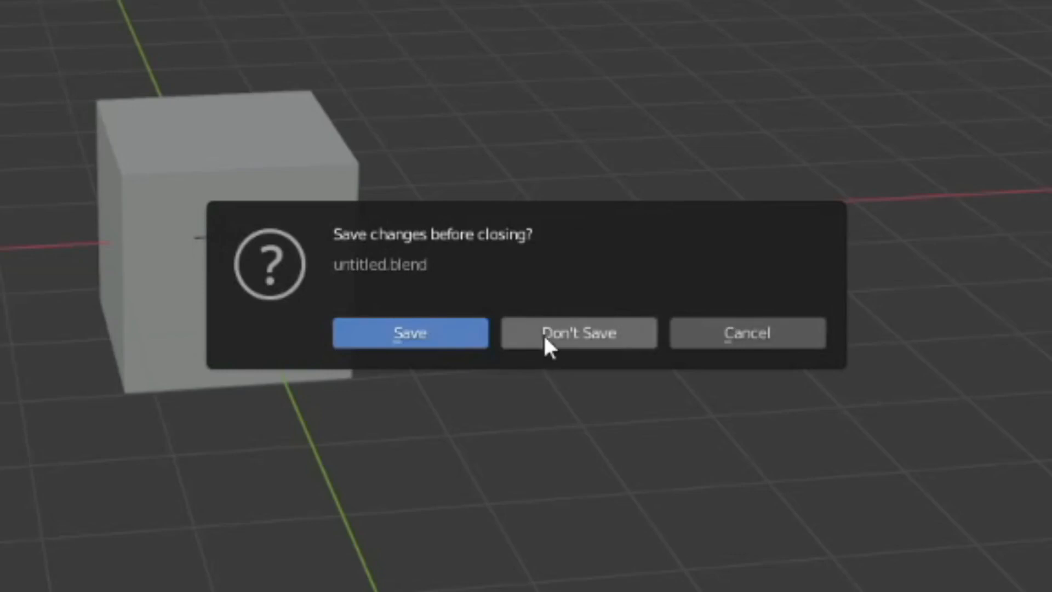
{"action": "left_click", "coordinate": [579, 333]}
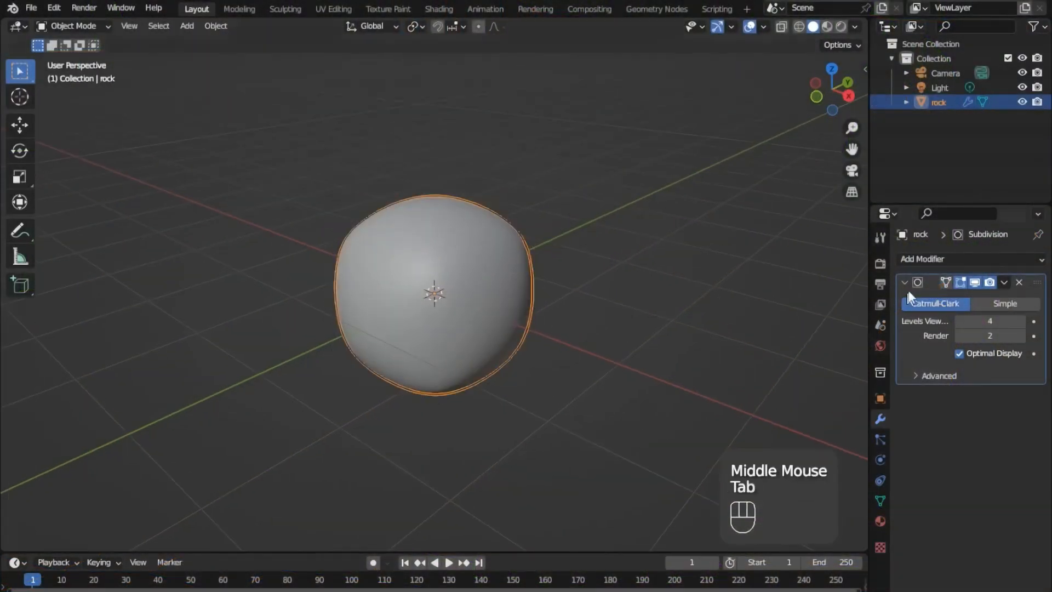
Smooth the cube named 'rock' with a Subdivision modifier at viewport 4, render 2
{"action": "left_click", "coordinate": [395, 22]}
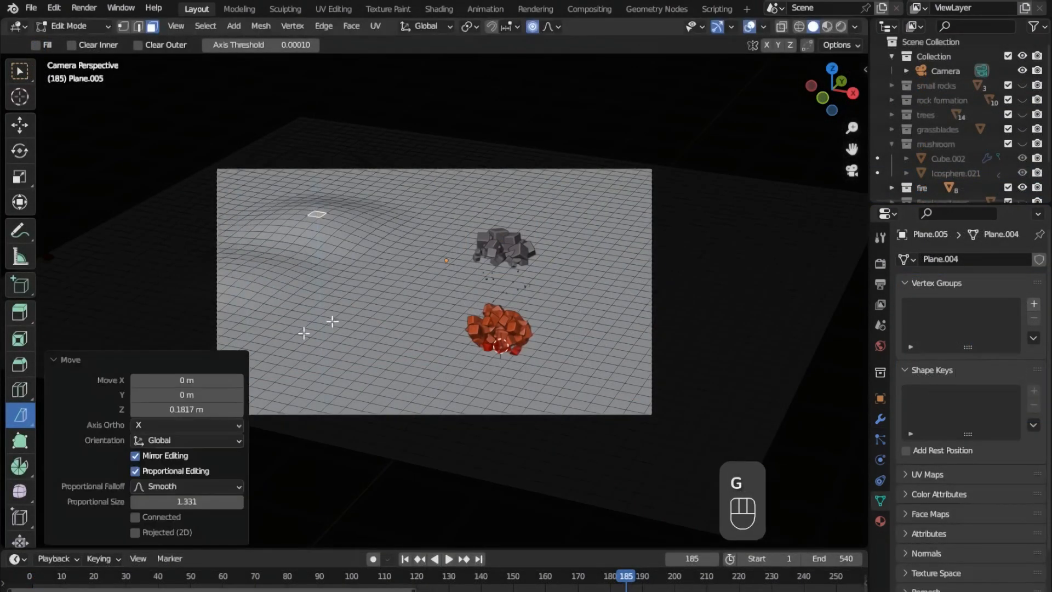
Lift selected ground vertices with smooth proportional editing to form bumps
{"action": "scroll", "scroll_direction": "down", "scroll_amount": 3}
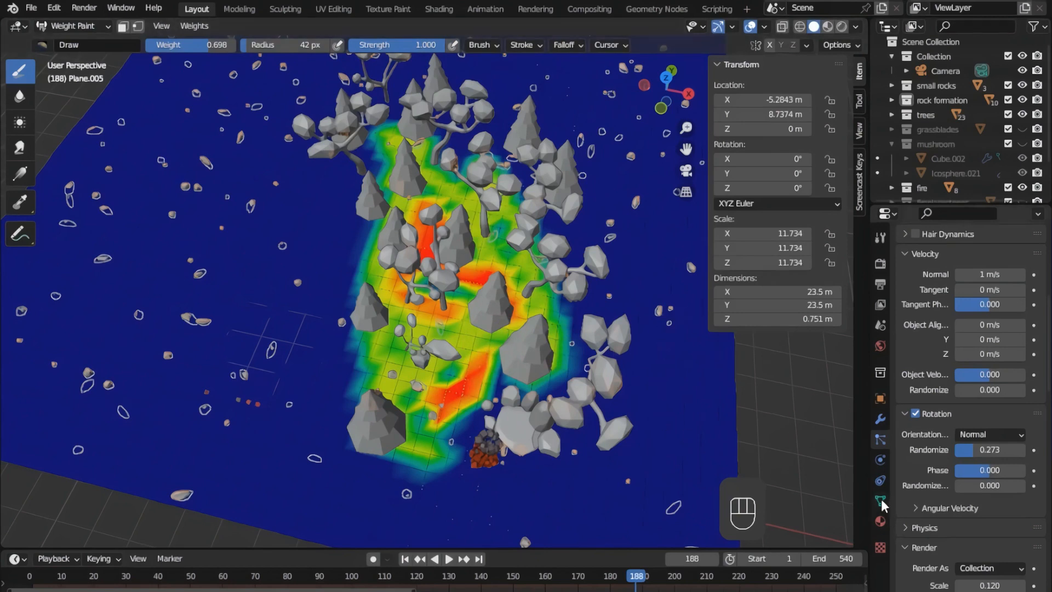
Switch to the Compositing workspace to route the render through a Lens Distortion node
{"action": "left_click", "coordinate": [437, 9]}
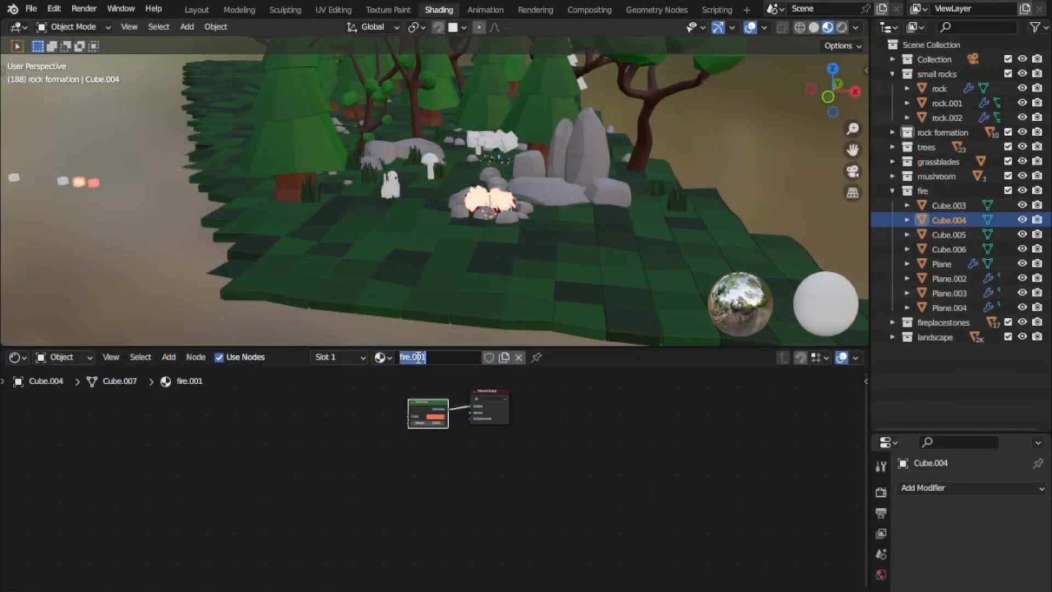
{"action": "left_click", "coordinate": [195, 9]}
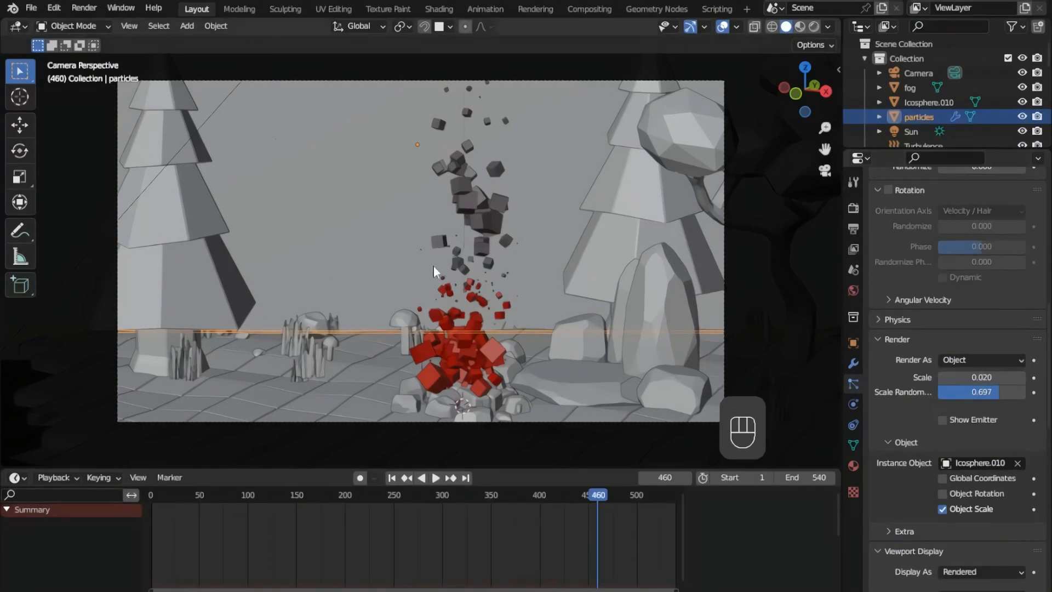
{"action": "left_click", "coordinate": [589, 9]}
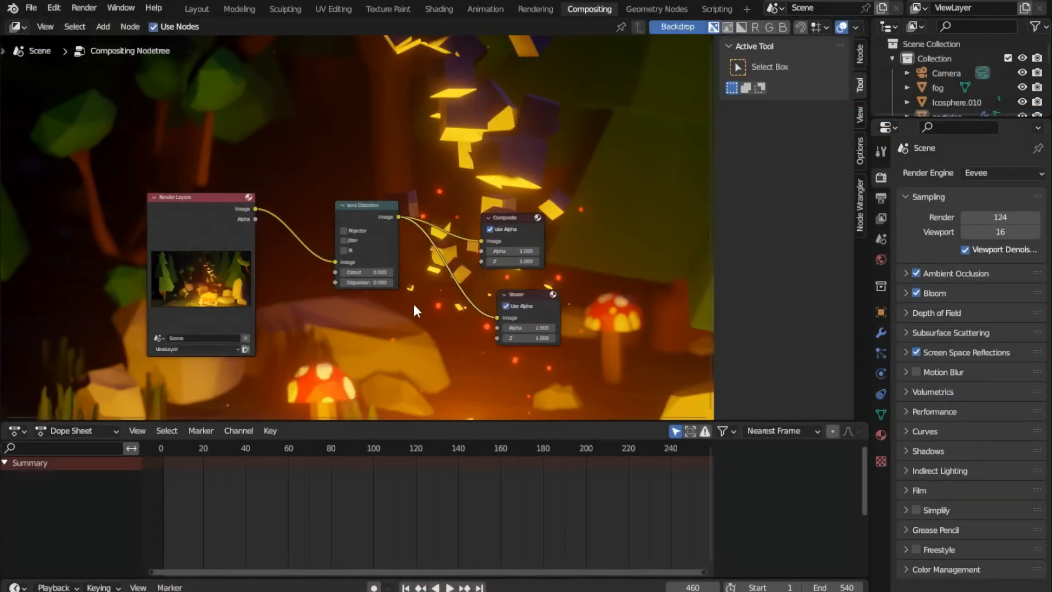